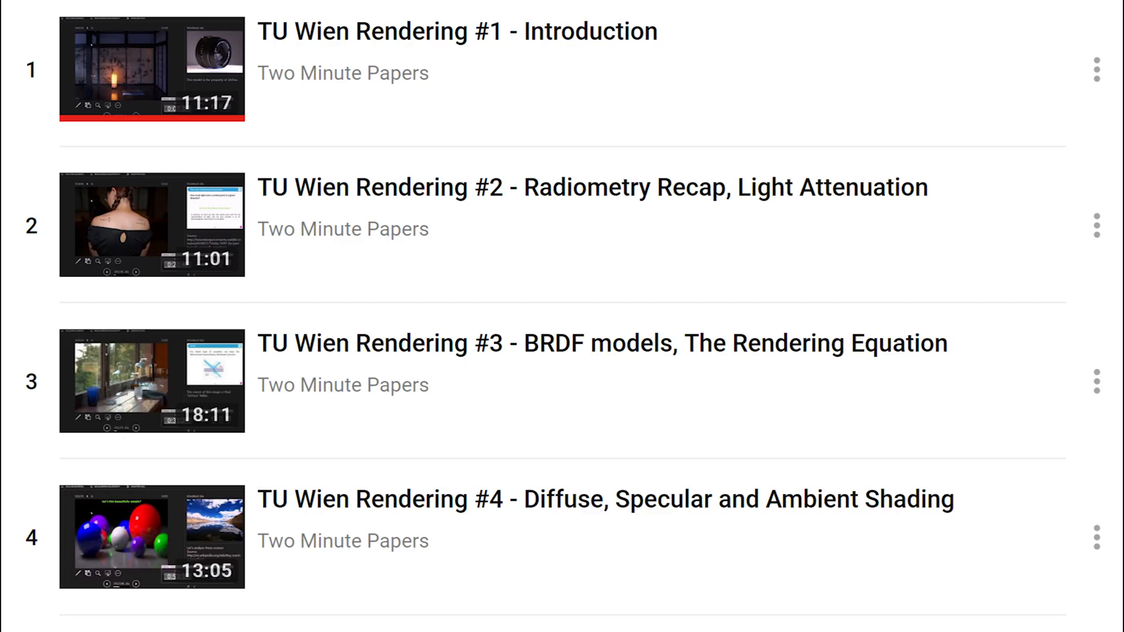
scroll(down, 3)
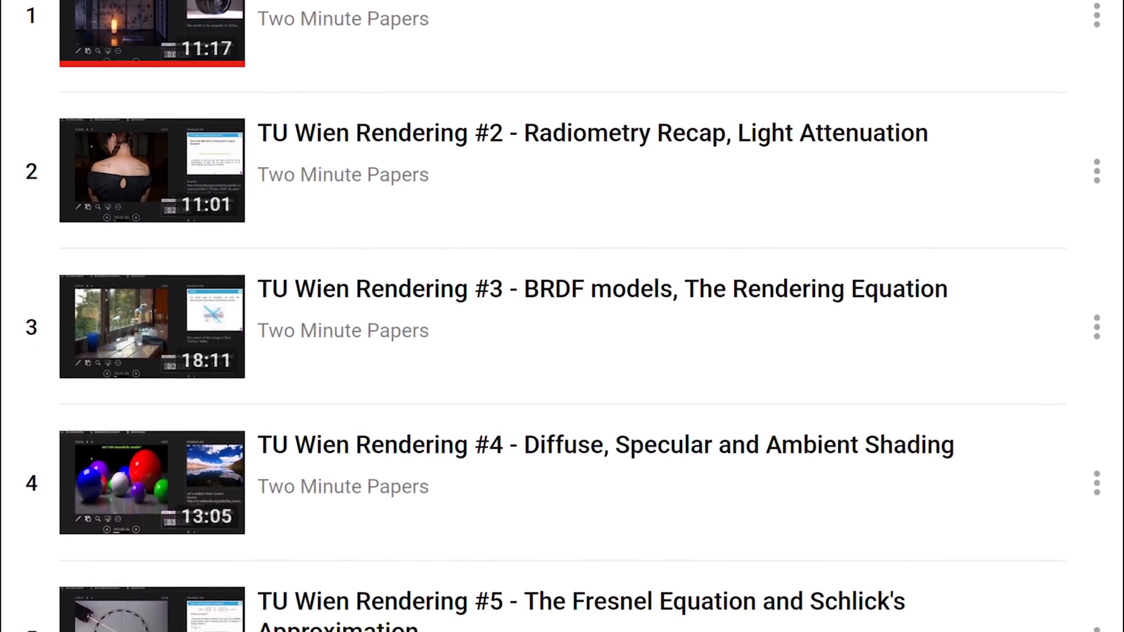
scroll(down, 3)
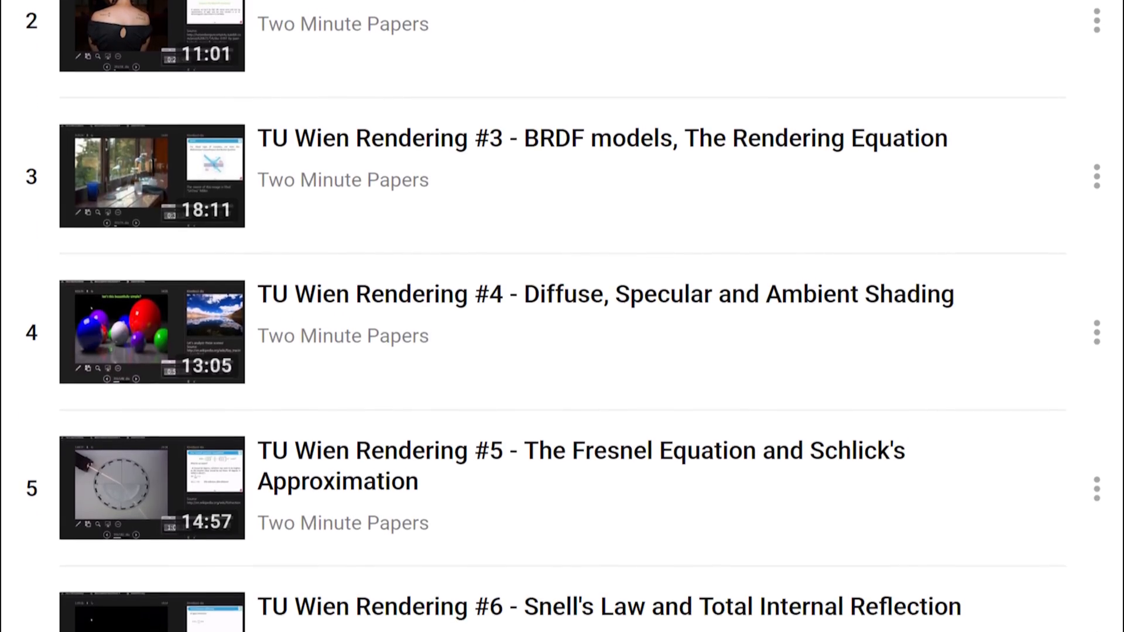
scroll(down, 3)
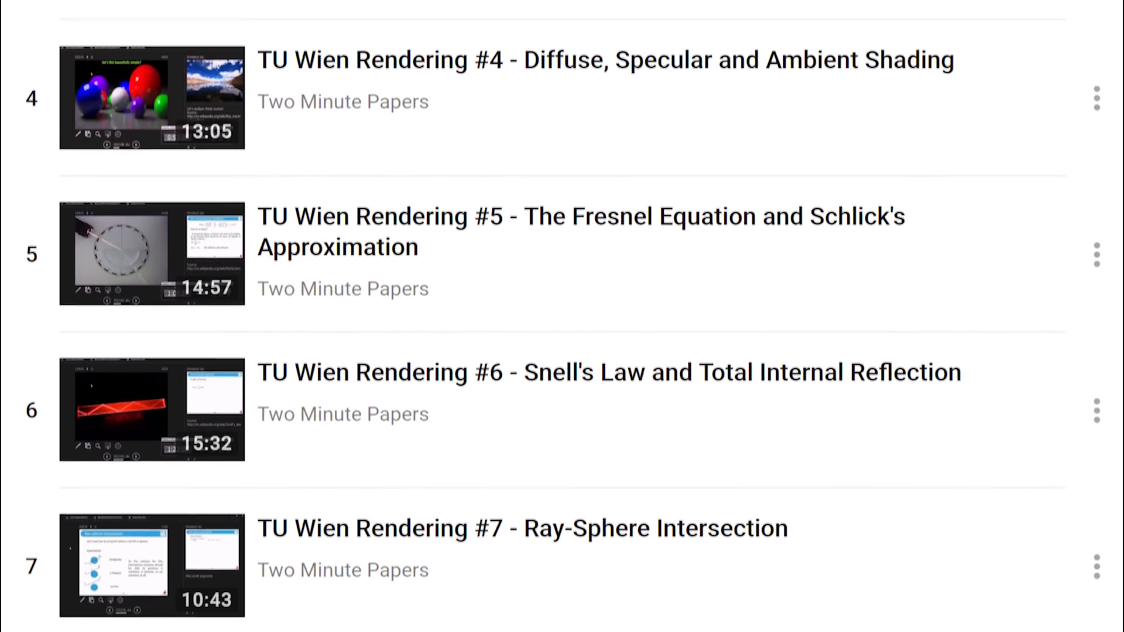
scroll(down, 3)
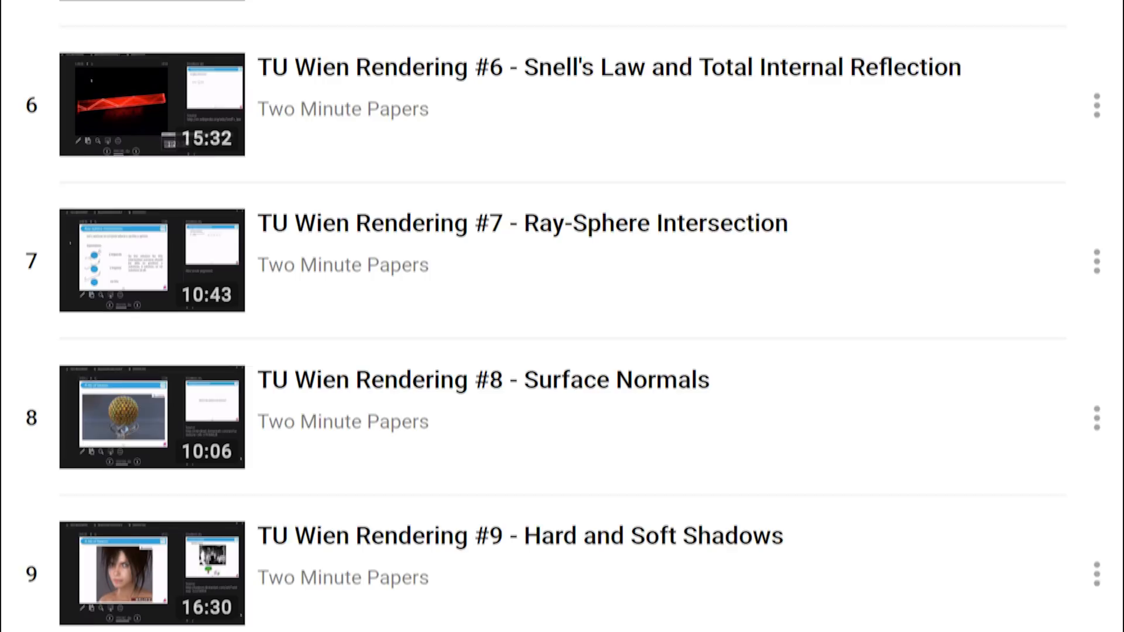
scroll(down, 3)
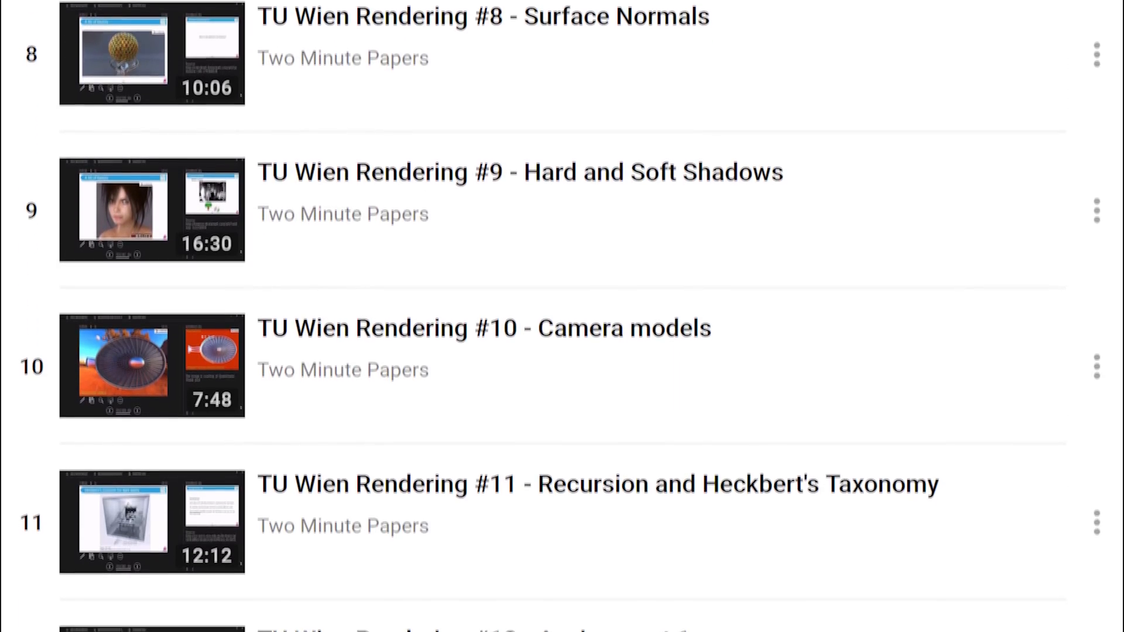
scroll(down, 3)
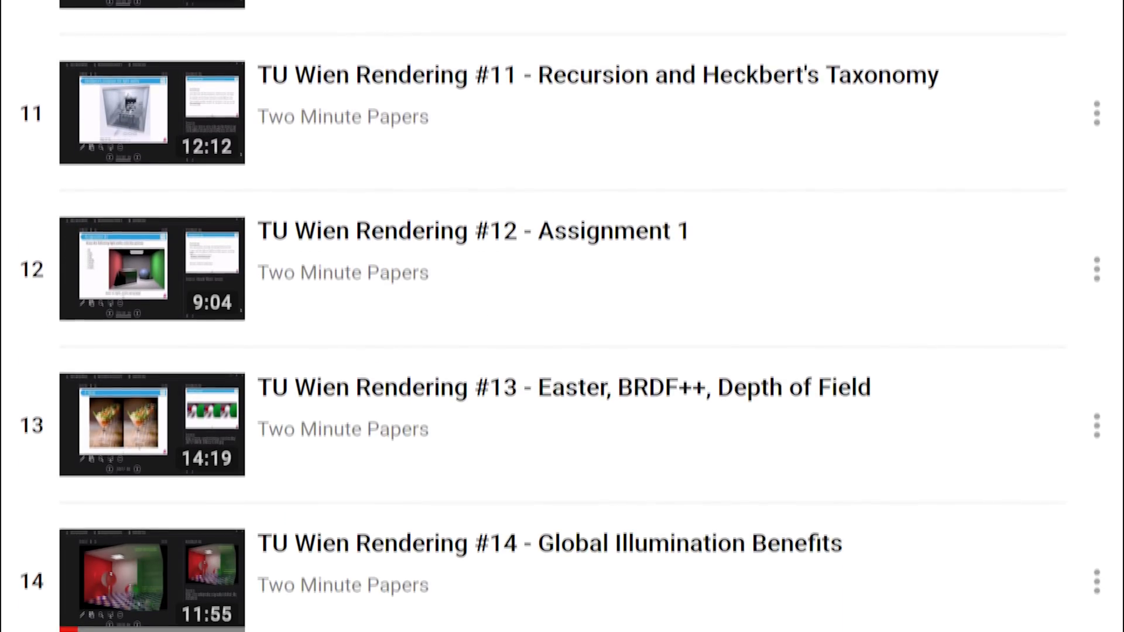
scroll(down, 3)
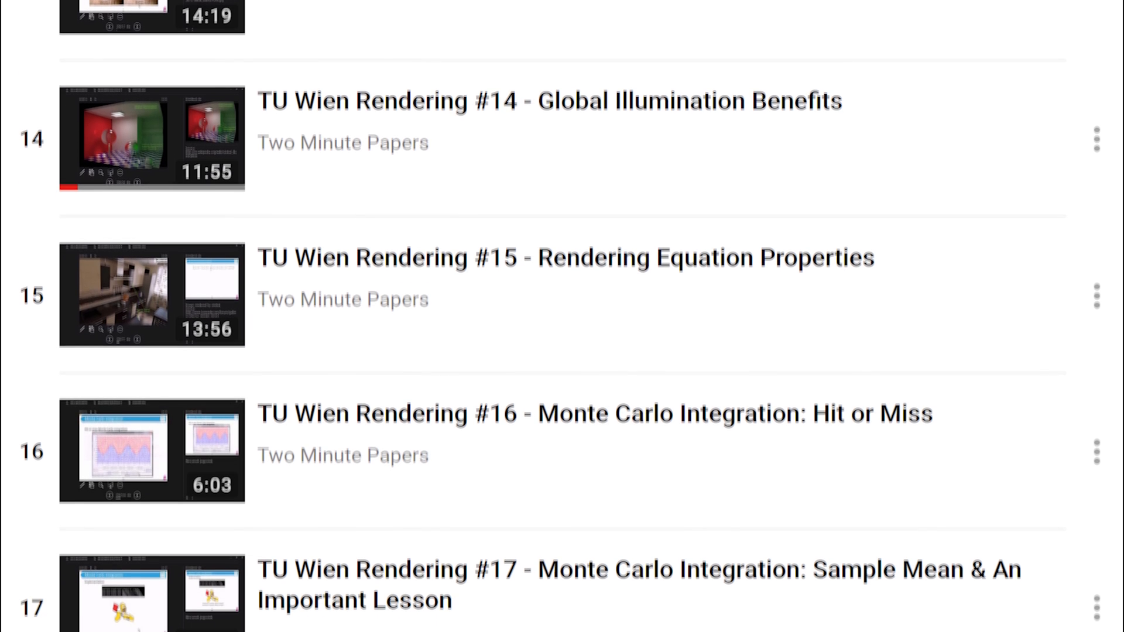
scroll(down, 3)
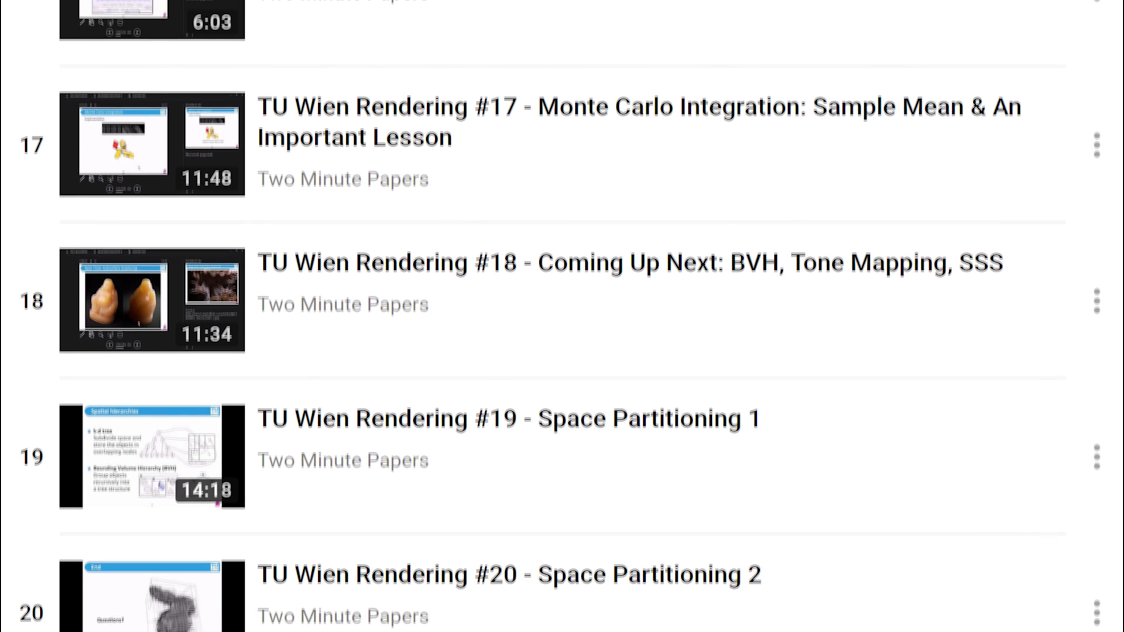
scroll(down, 3)
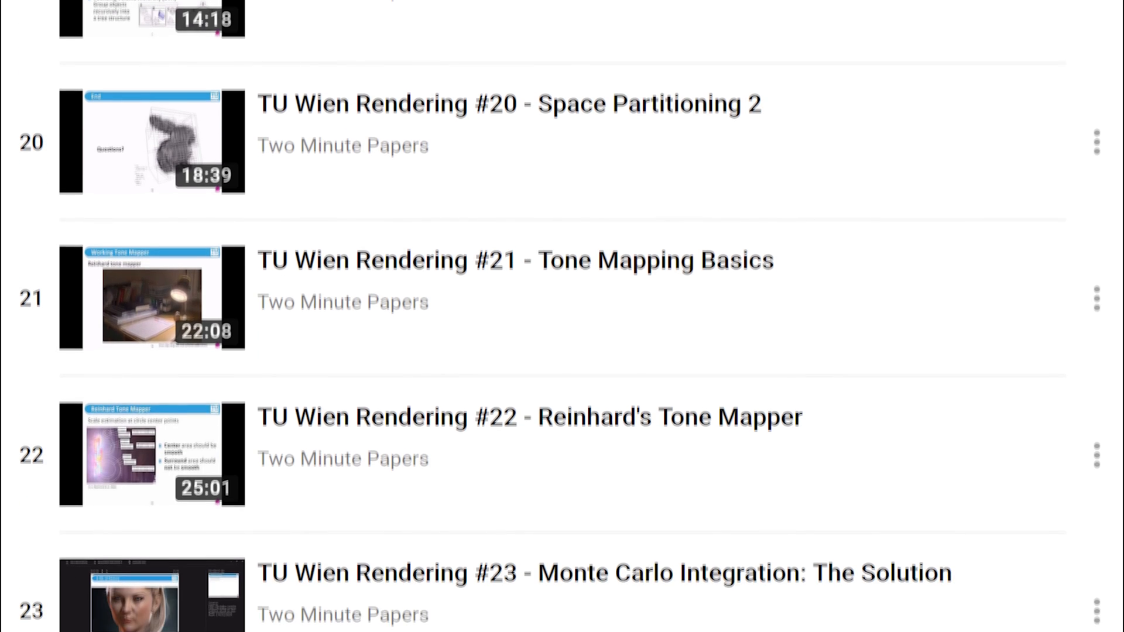
scroll(down, 3)
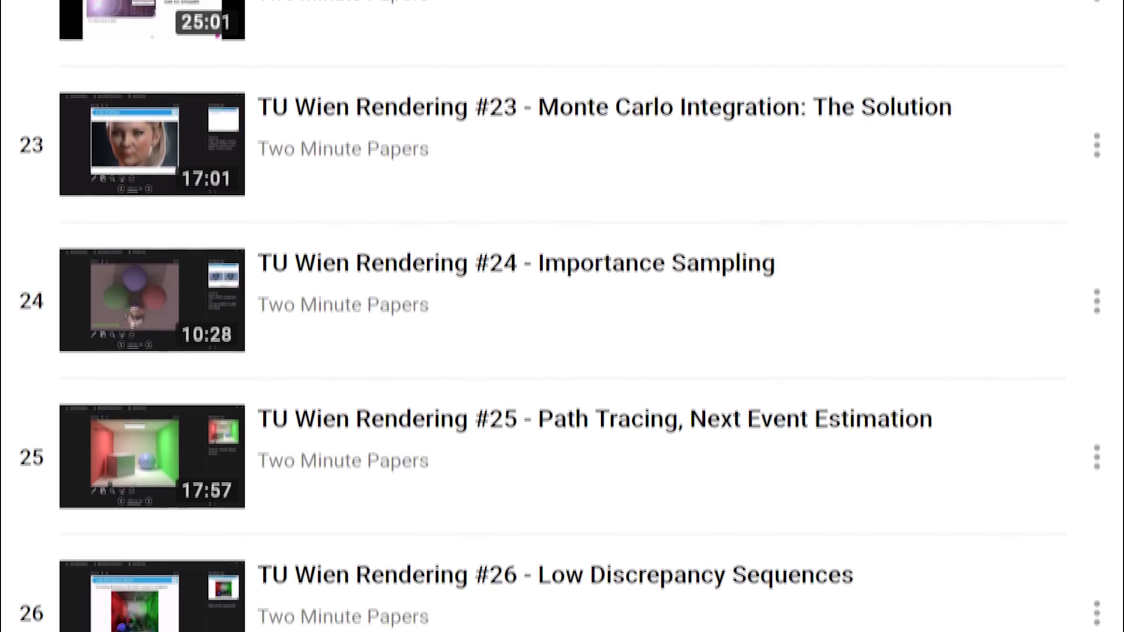
scroll(down, 3)
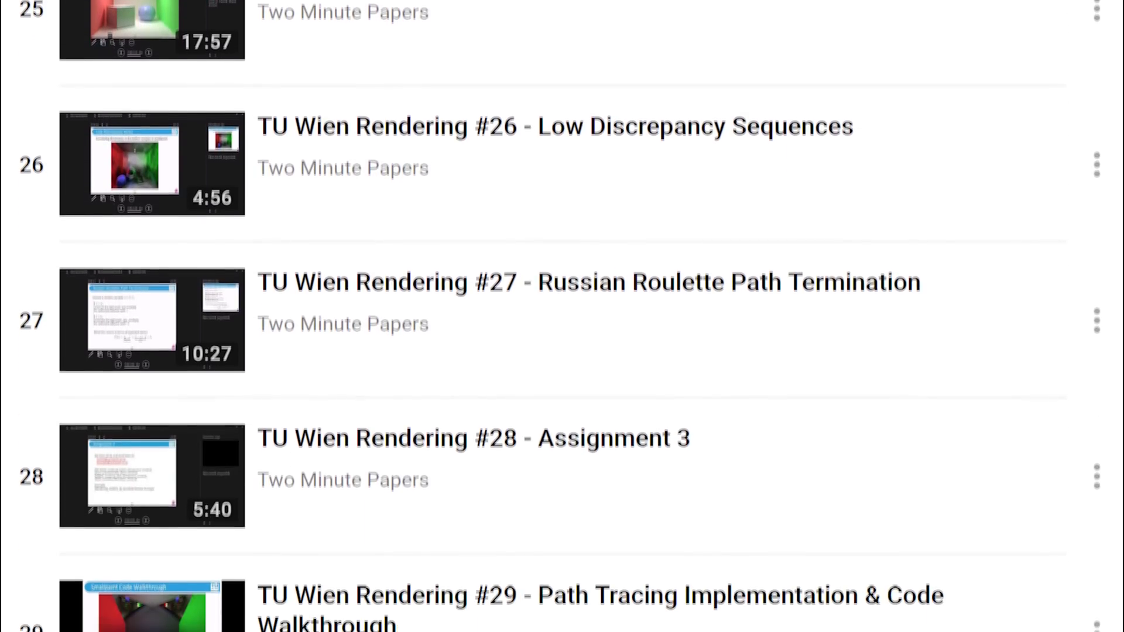
scroll(down, 3)
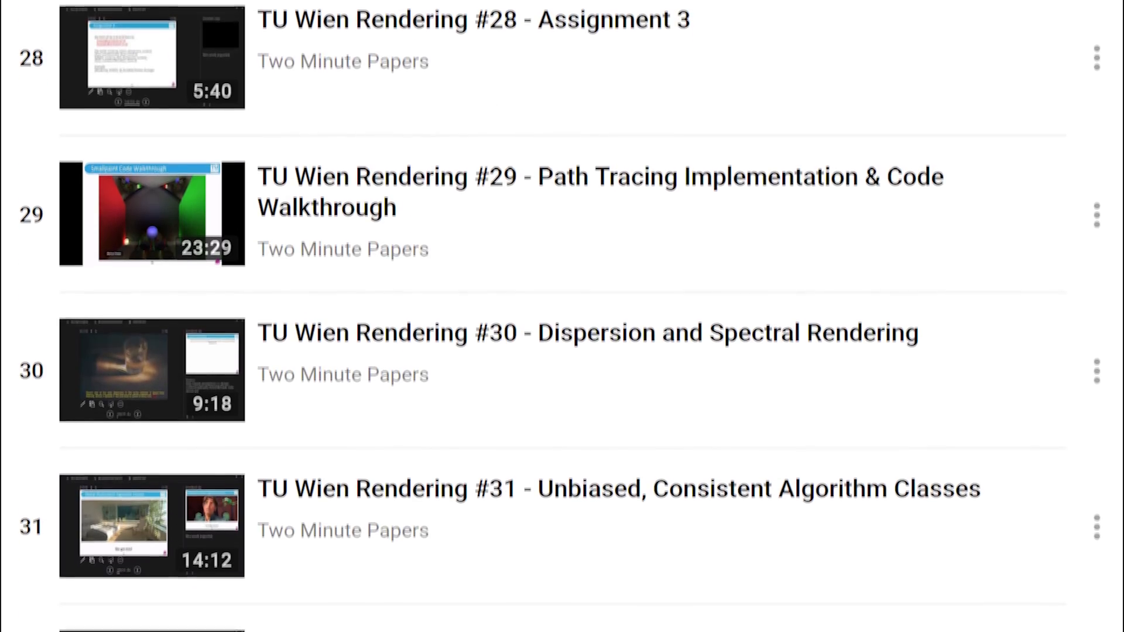
scroll(down, 3)
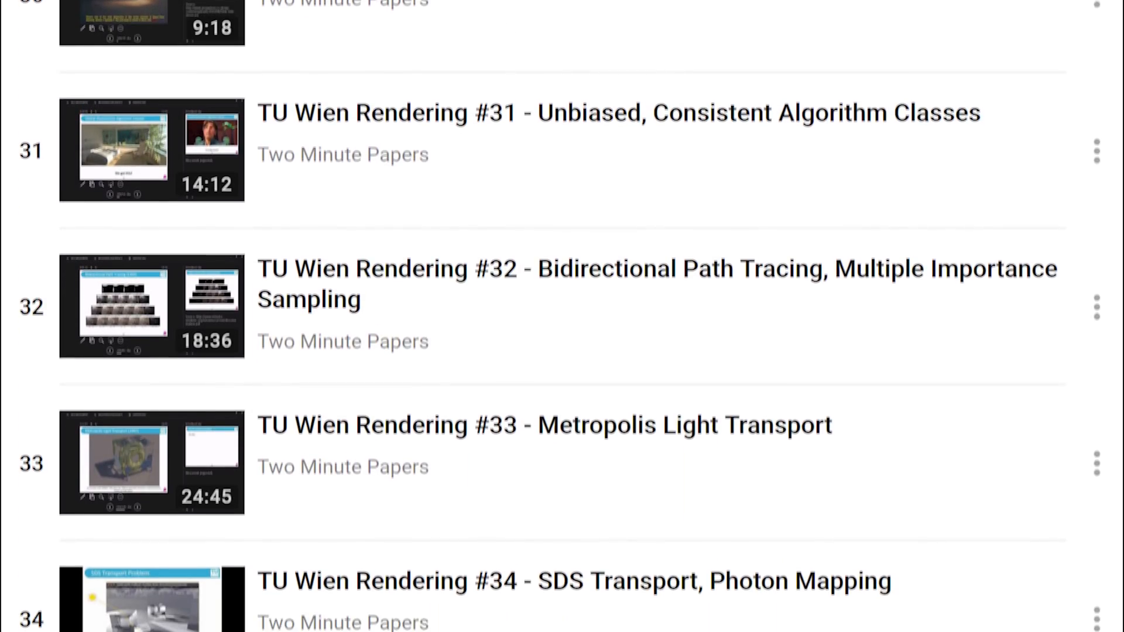
scroll(down, 3)
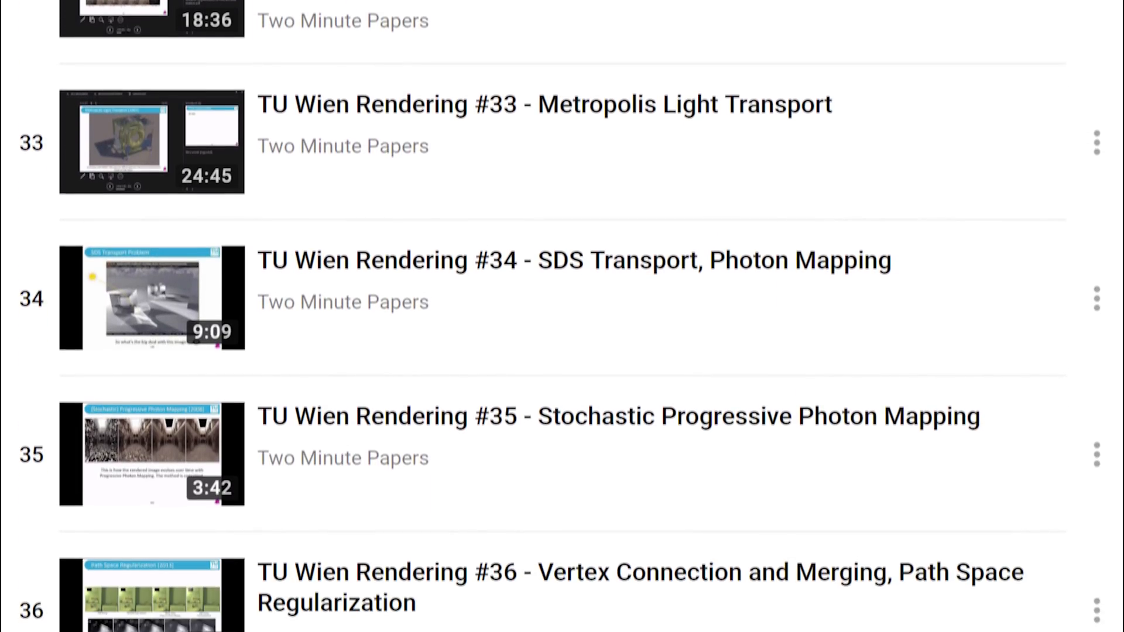
scroll(down, 3)
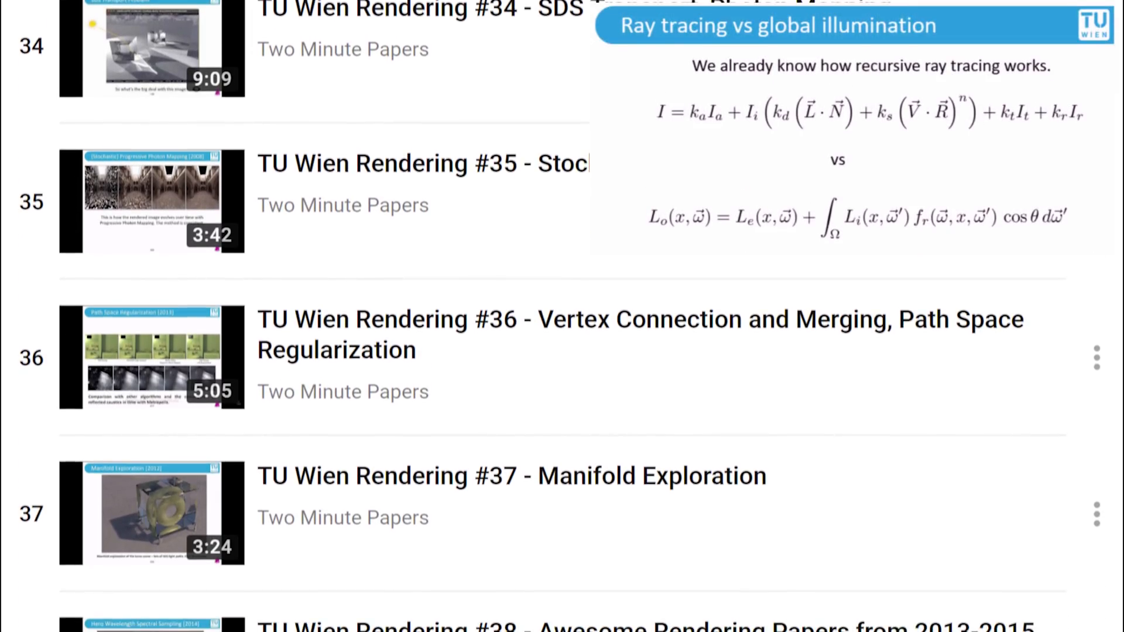
scroll(down, 3)
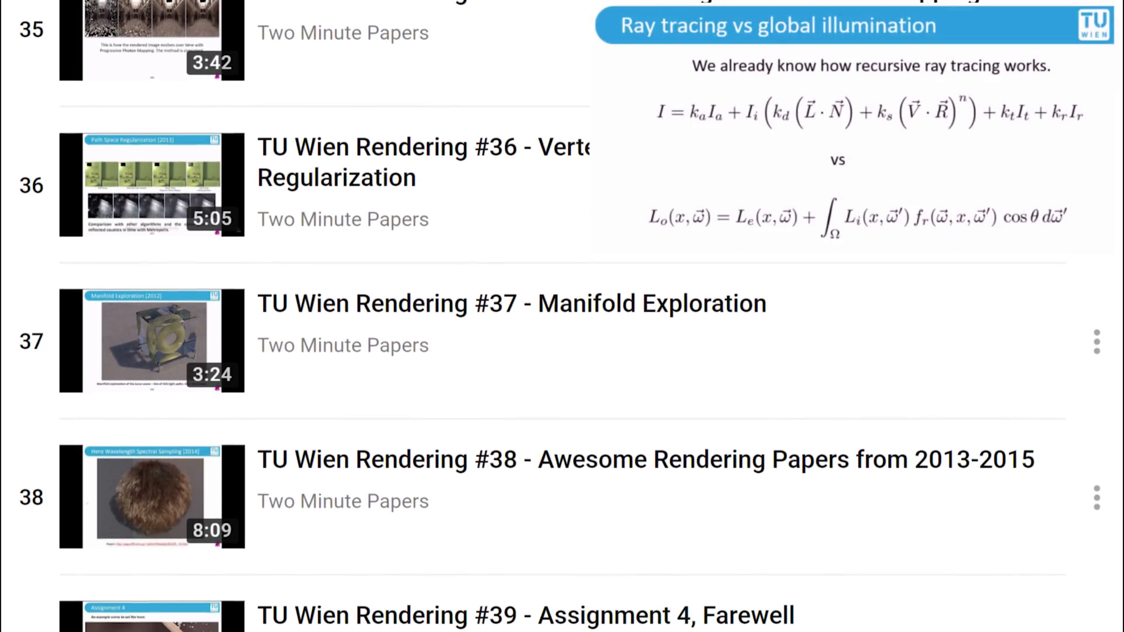
scroll(down, 3)
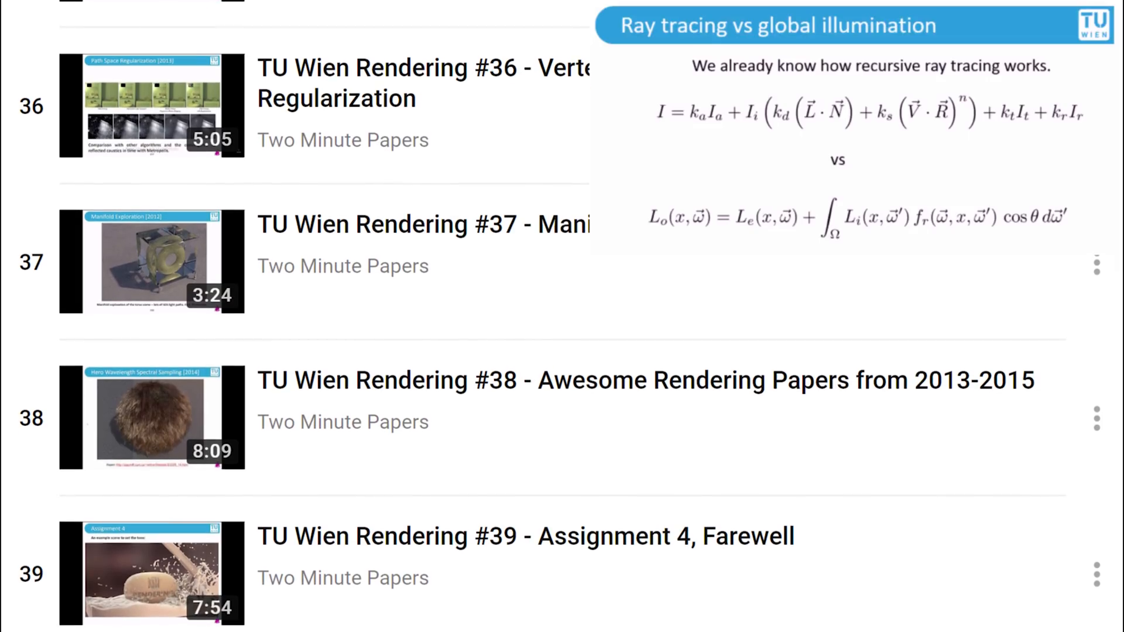